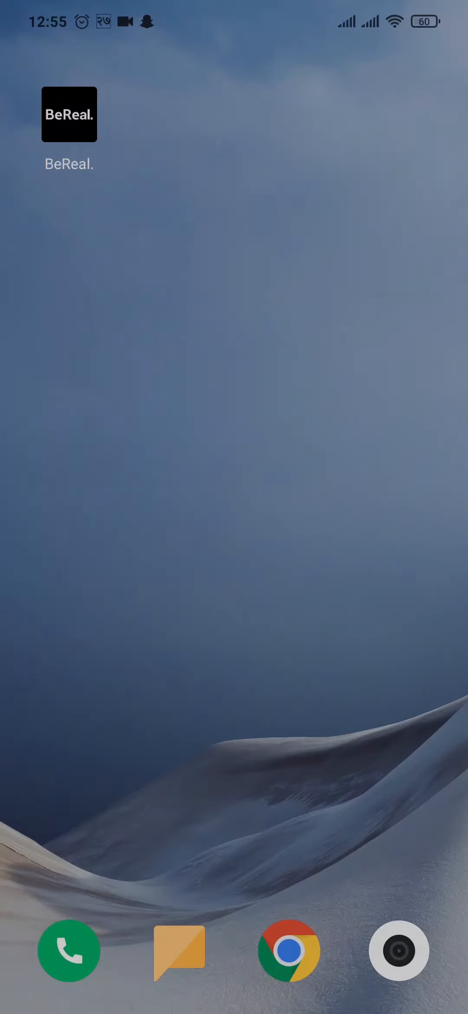
Launch BeReal from the home screen and capture a dual-camera photo ready to send
left_click(69, 115)
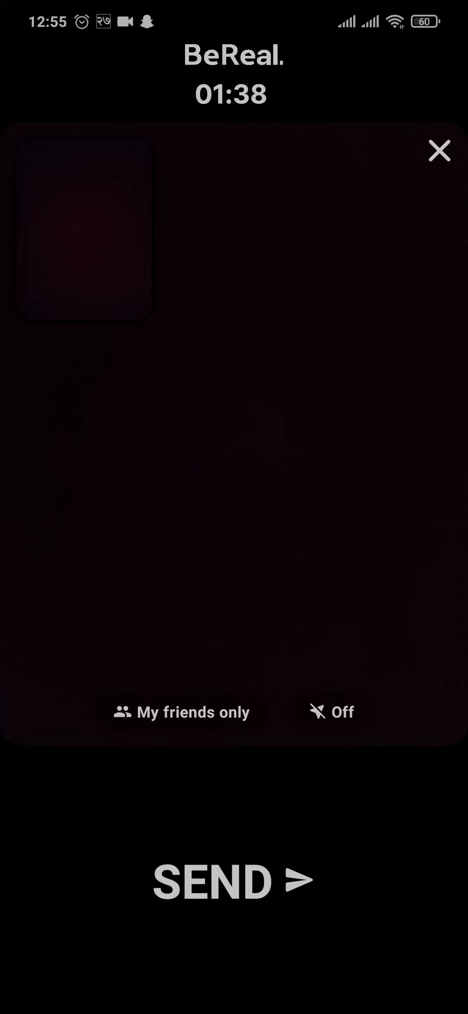
Switch the pending post's audience from 'My friends only' to Discovery
left_click(184, 712)
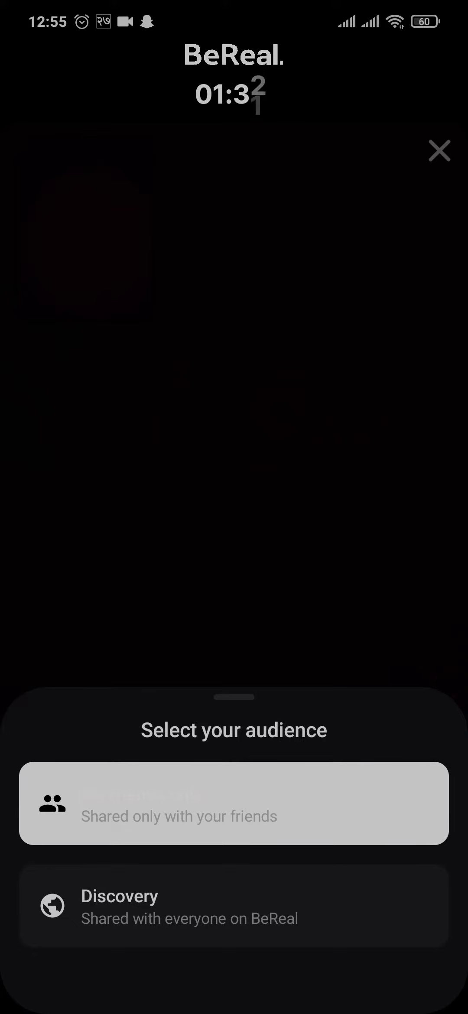
left_click(234, 803)
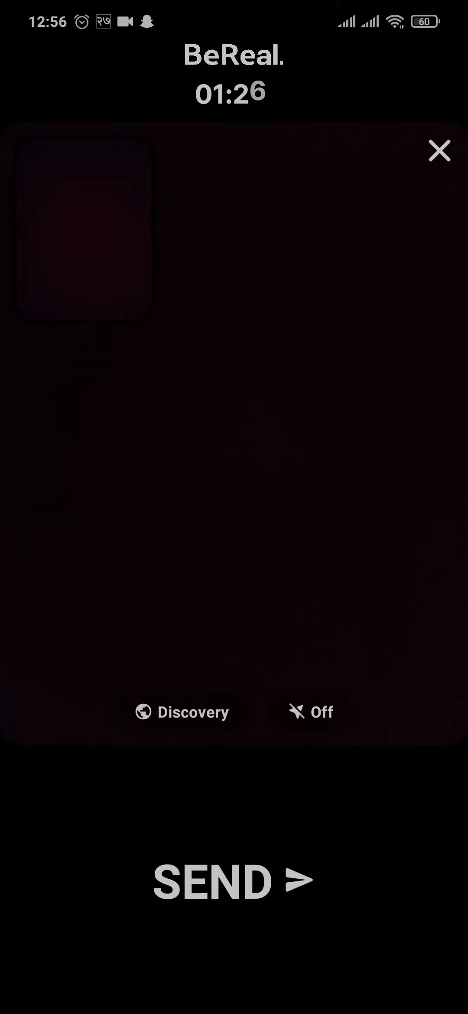
Send the BeReal, browse it in the Discovery feed, then return to the home screen
left_click(439, 150)
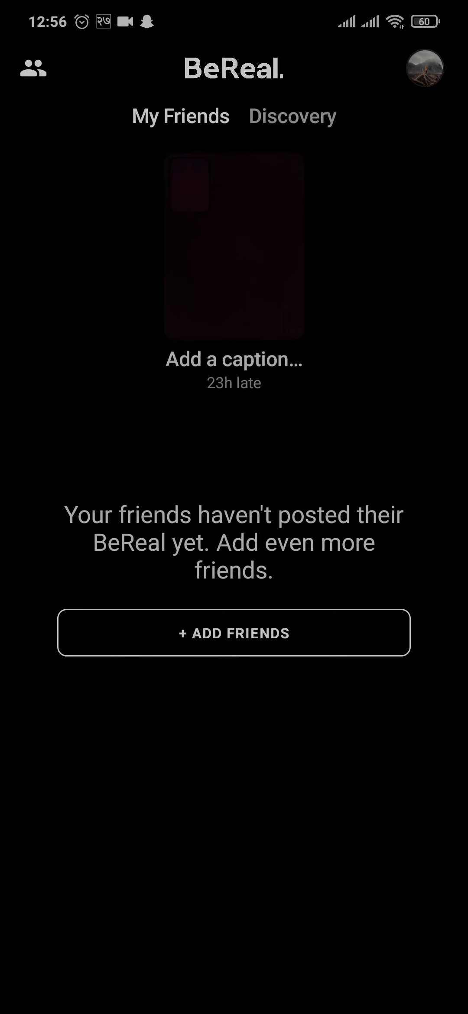
left_click(292, 117)
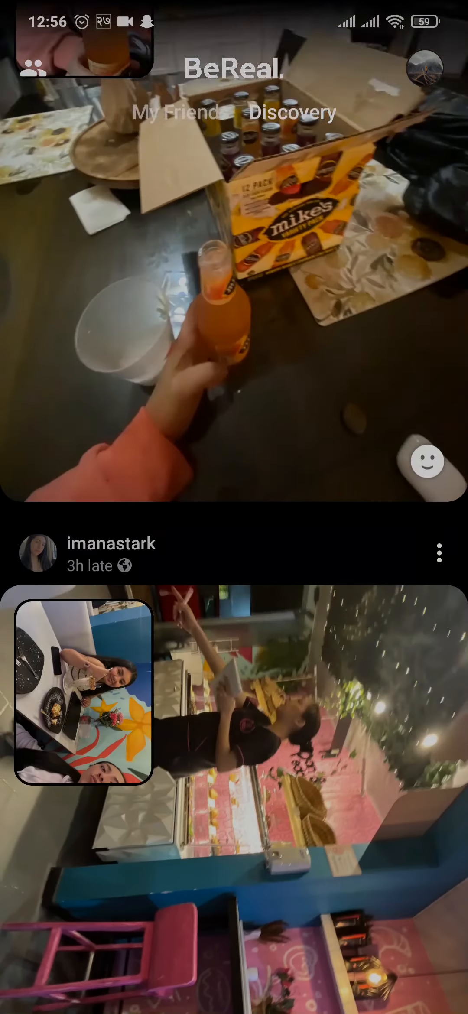
scroll("down", 3)
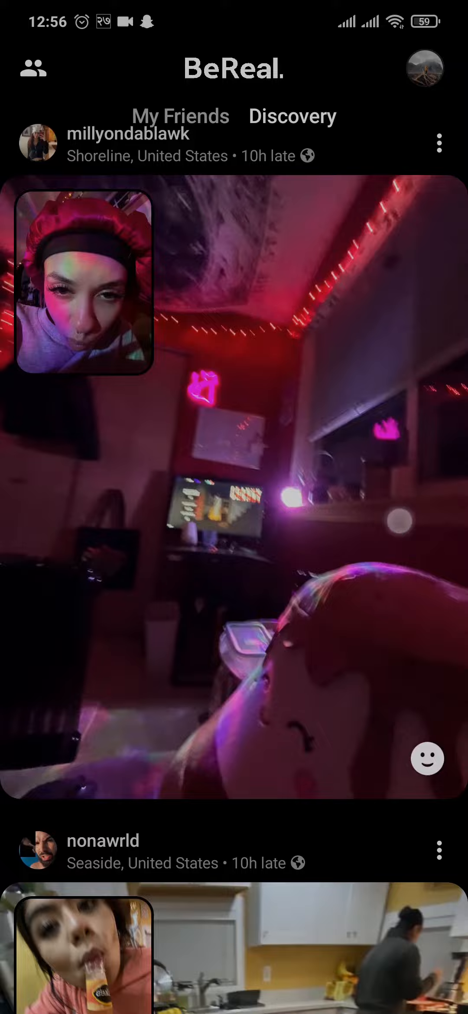
key("Home")
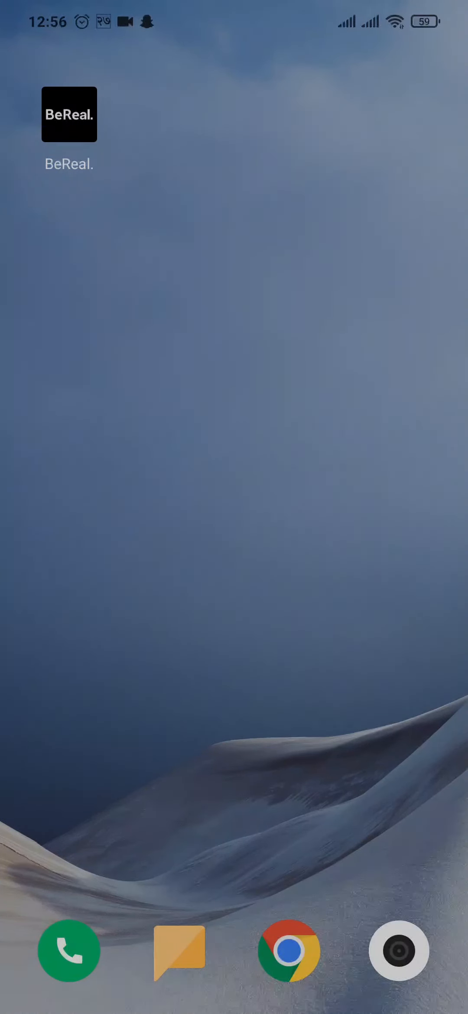